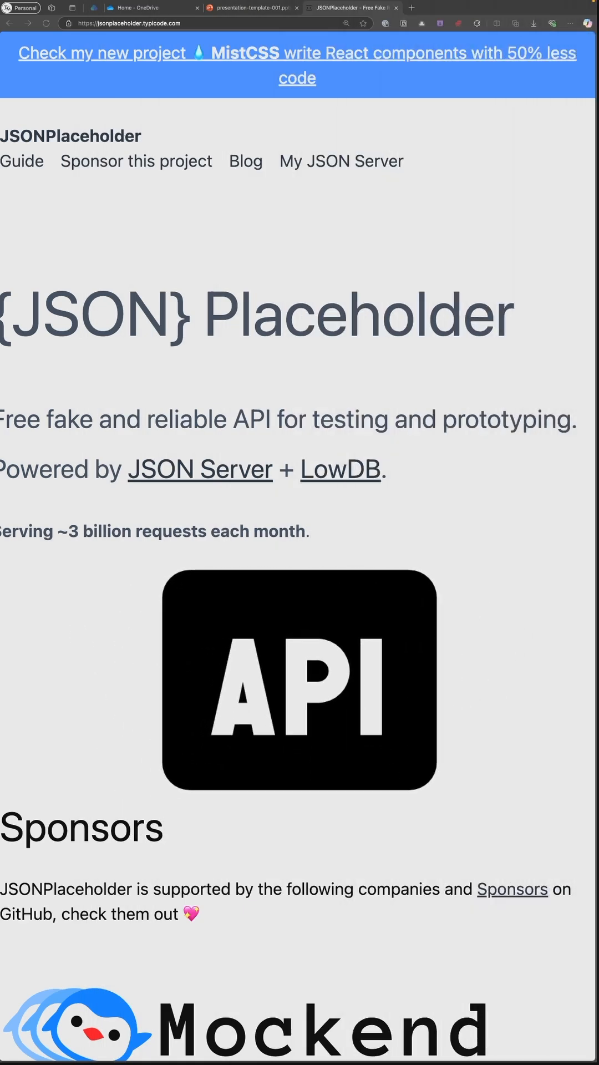
{"action": "scroll", "scroll_direction": "down", "scroll_amount": 3}
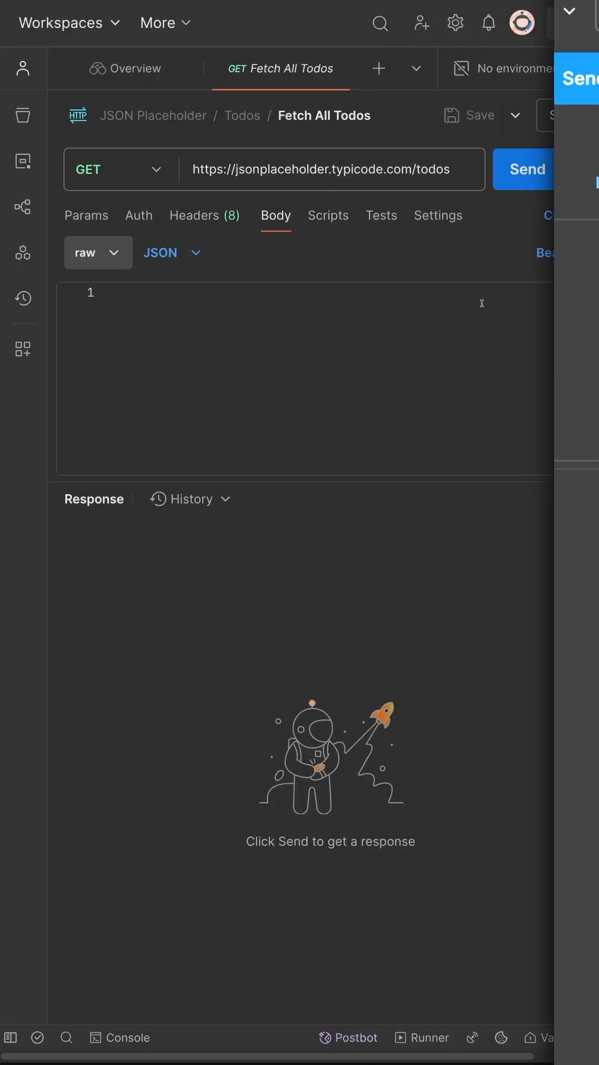
{"action": "left_click", "coordinate": [528, 169]}
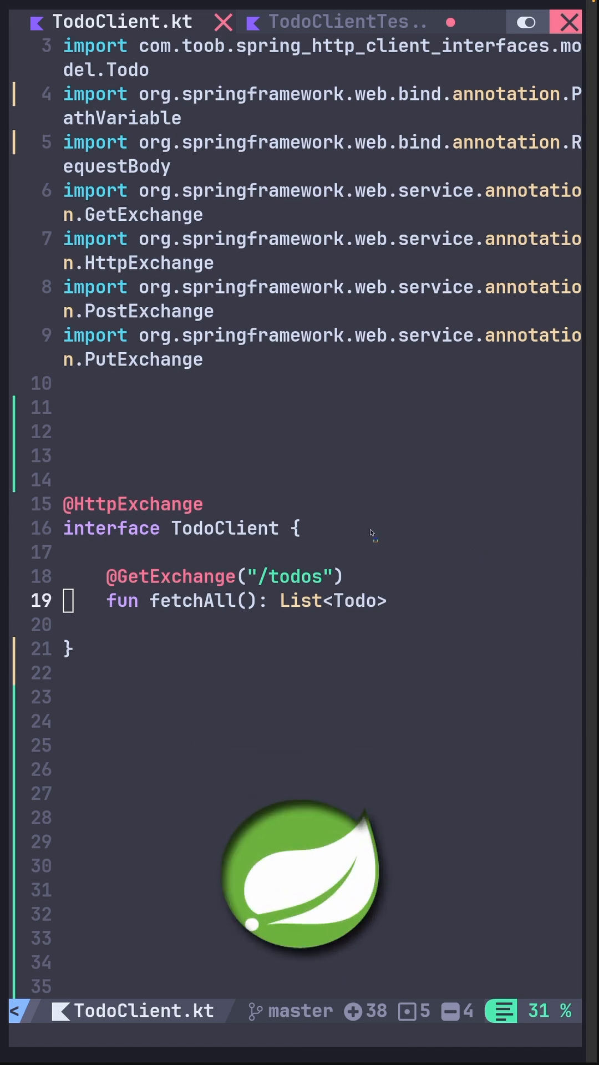
{"action": "mouse_move", "coordinate": [232, 527]}
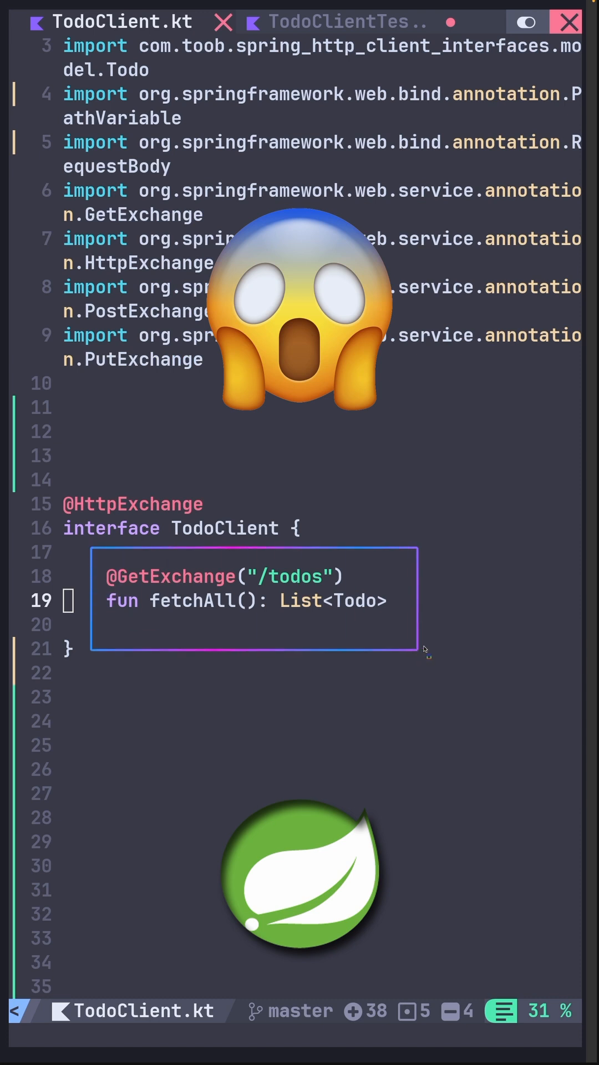
{"action": "left_click", "coordinate": [340, 22]}
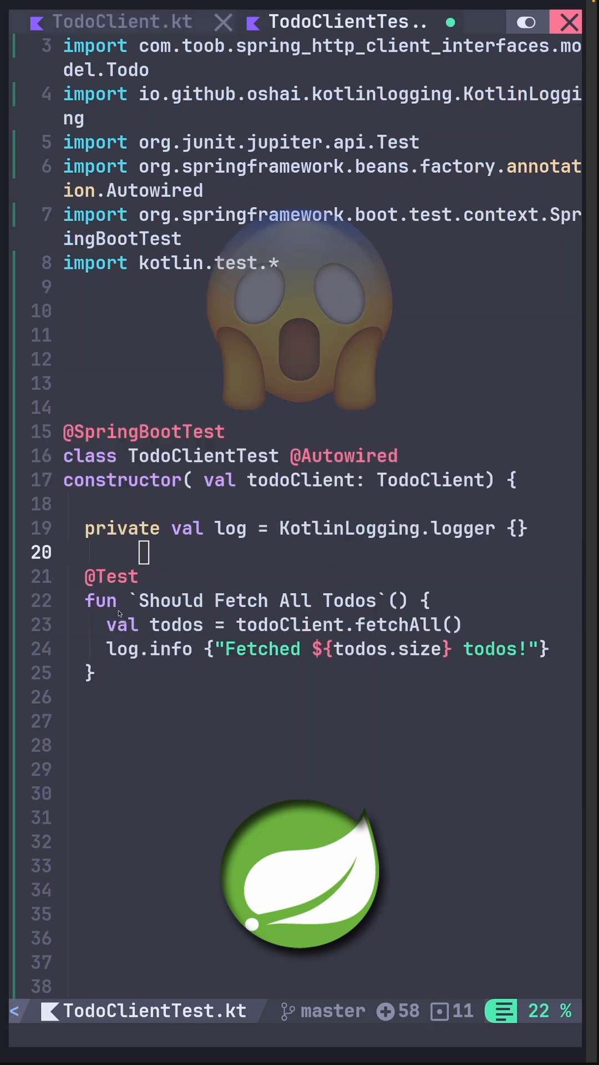